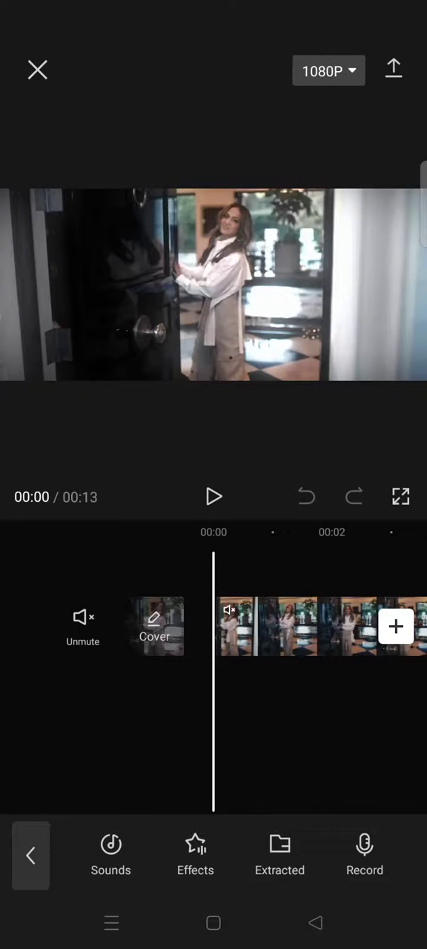
- Open the voiceover recorder for the 13-second clip from the Audio toolbar
left_click(365, 854)
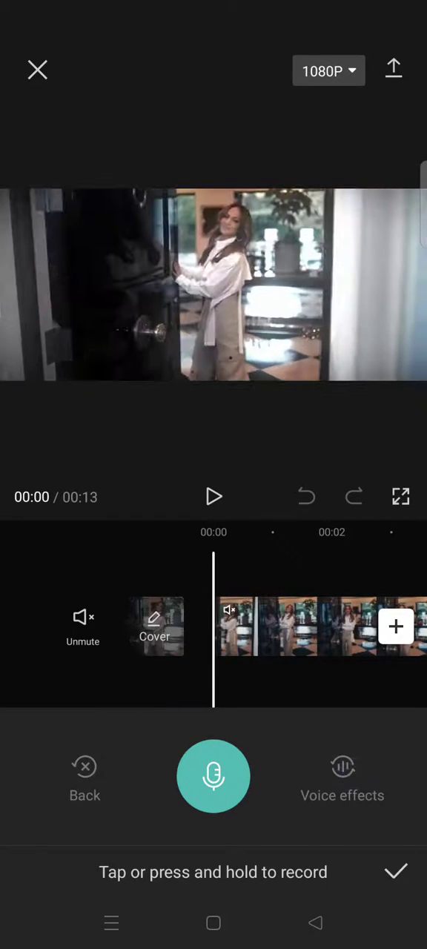
- Close the recorder without recording and open Sounds on Your sounds
left_click(85, 779)
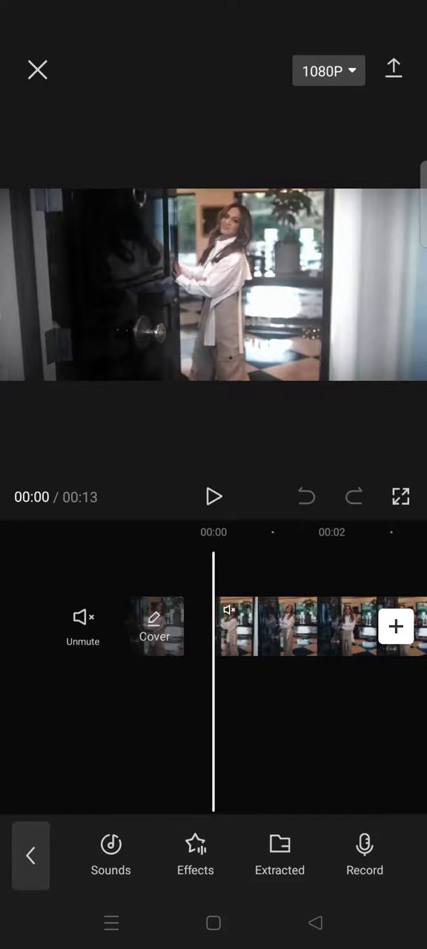
left_click(111, 857)
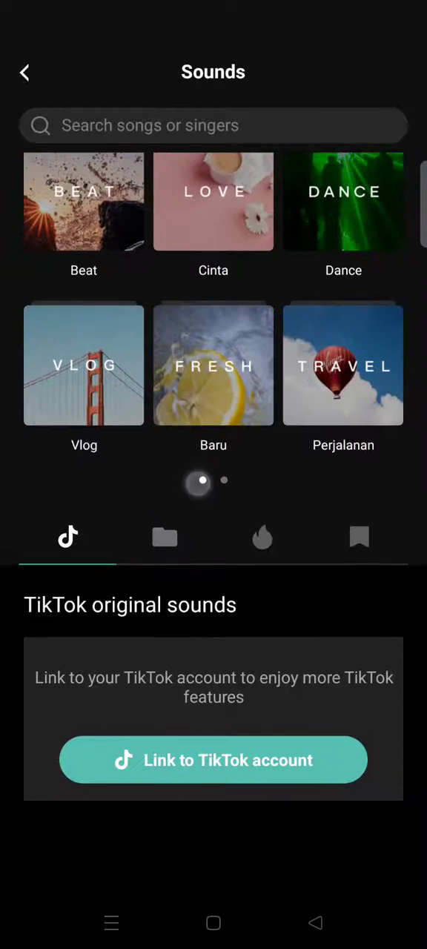
left_click(164, 536)
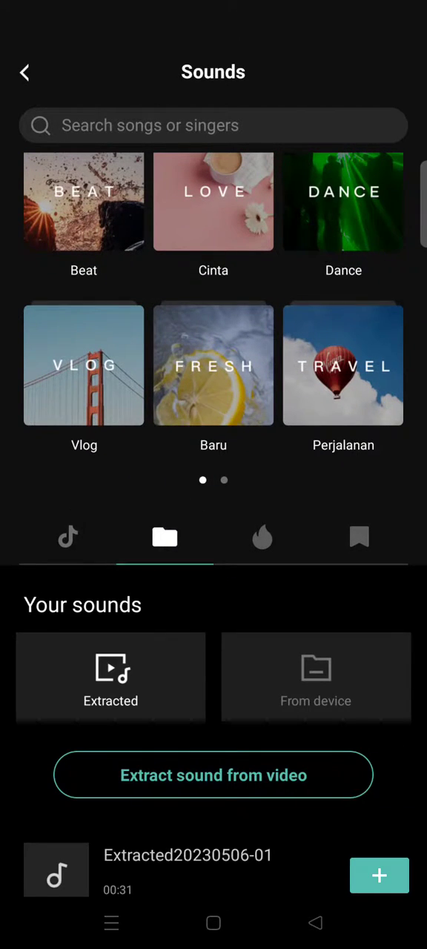
- Show the device's audio files under Your sounds via From device
left_click(316, 677)
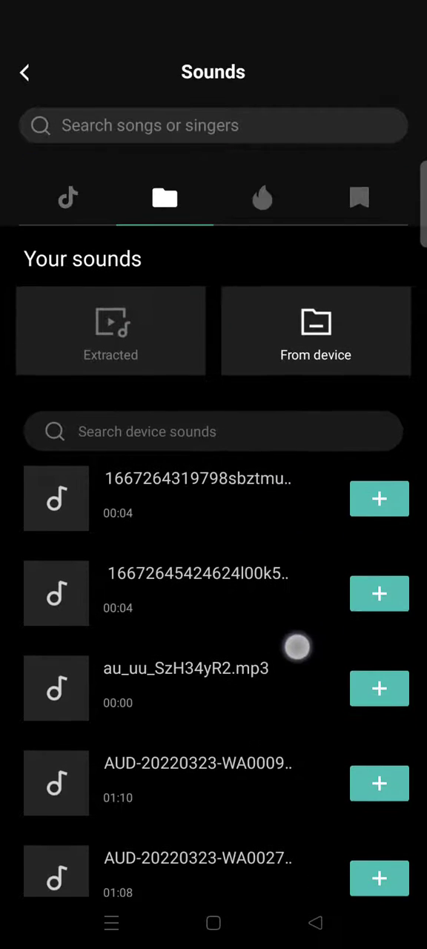
- Scroll the device list and preview the 1:17 AUD-20221208 audio file
scroll("down", 3)
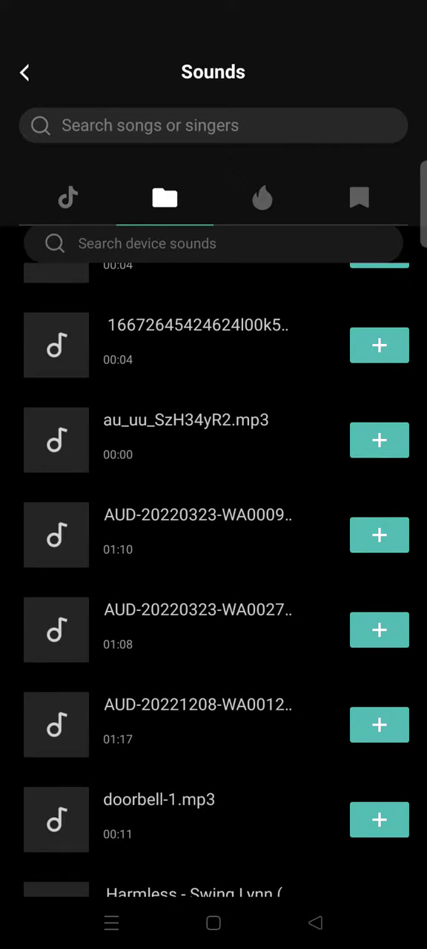
left_click(56, 725)
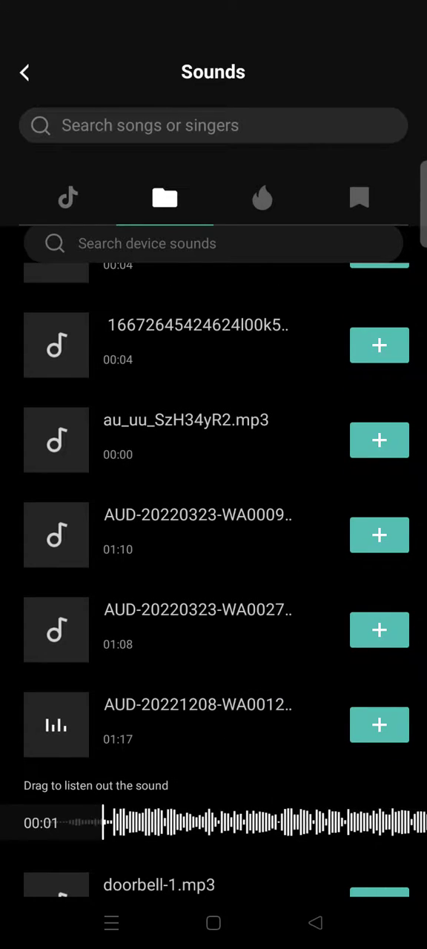